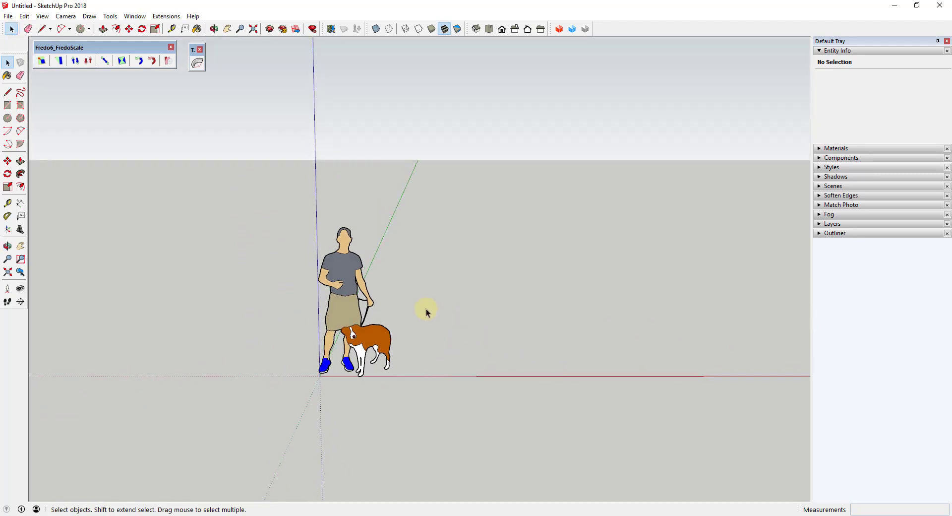
mouse_move(486, 324)
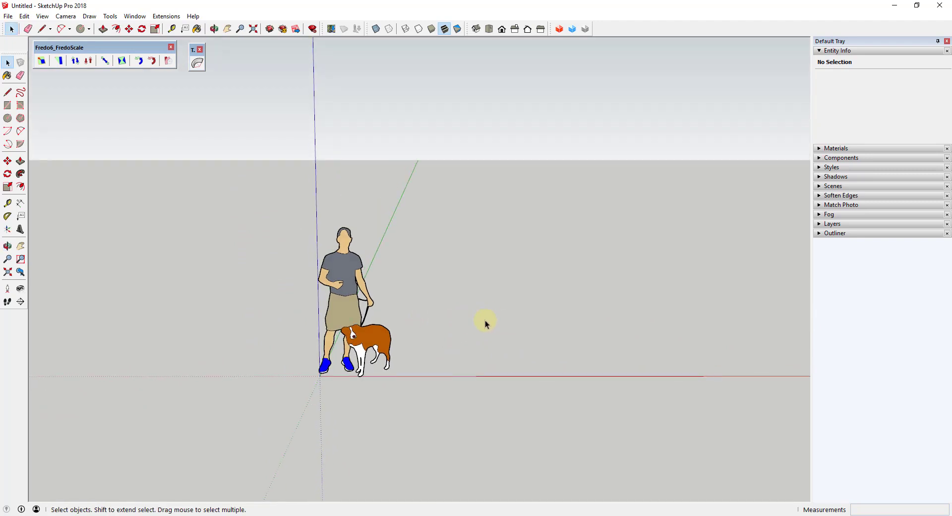
mouse_move(508, 335)
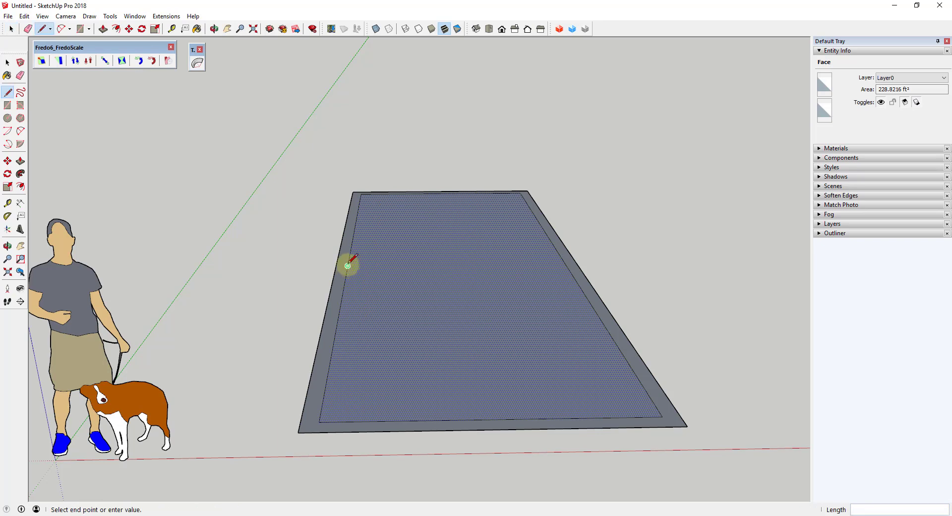
Draw a dividing line across the inset panel of the rectangle.
left_click(552, 266)
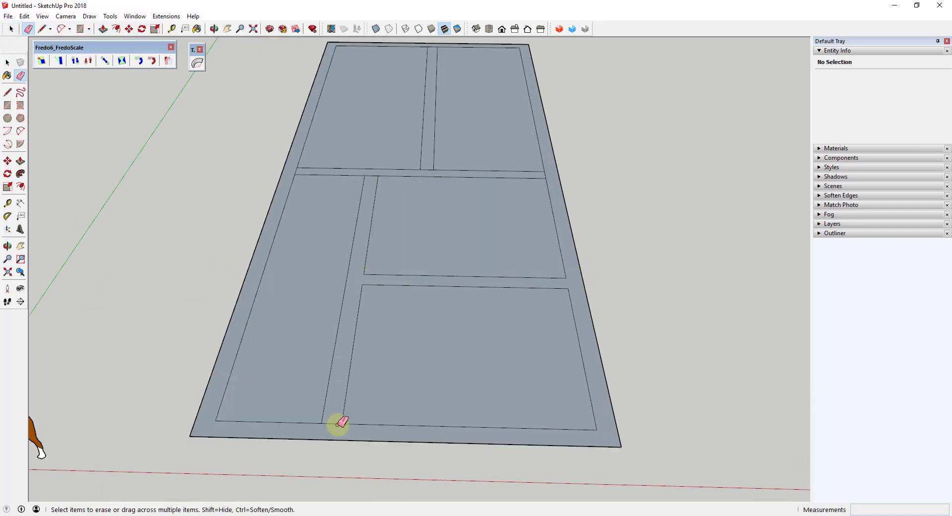
mouse_move(306, 171)
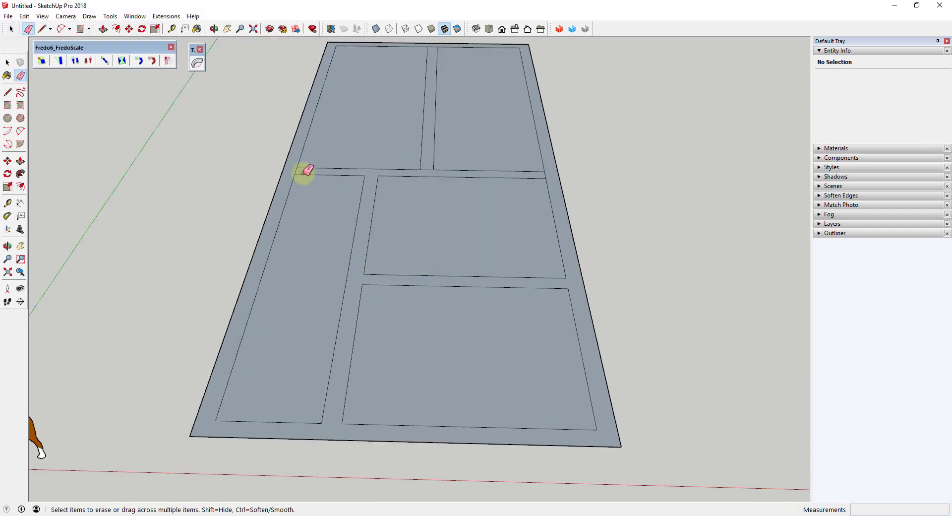
mouse_move(428, 167)
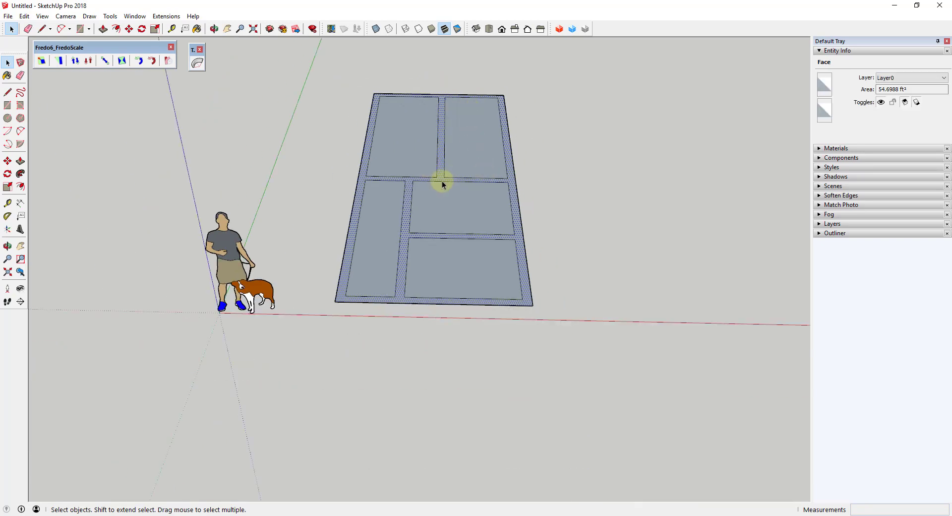
mouse_move(436, 174)
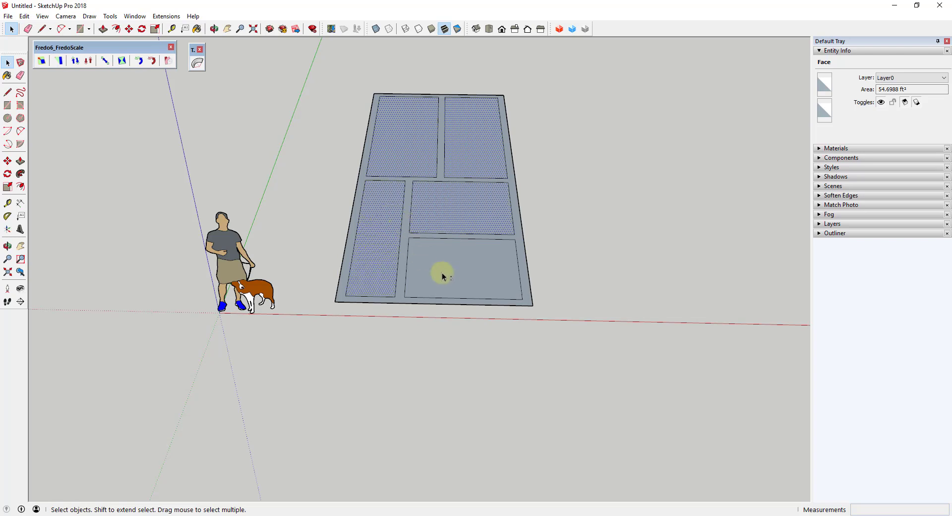
Box-select all the border and divider strips of the frame geometry.
left_click(407, 236)
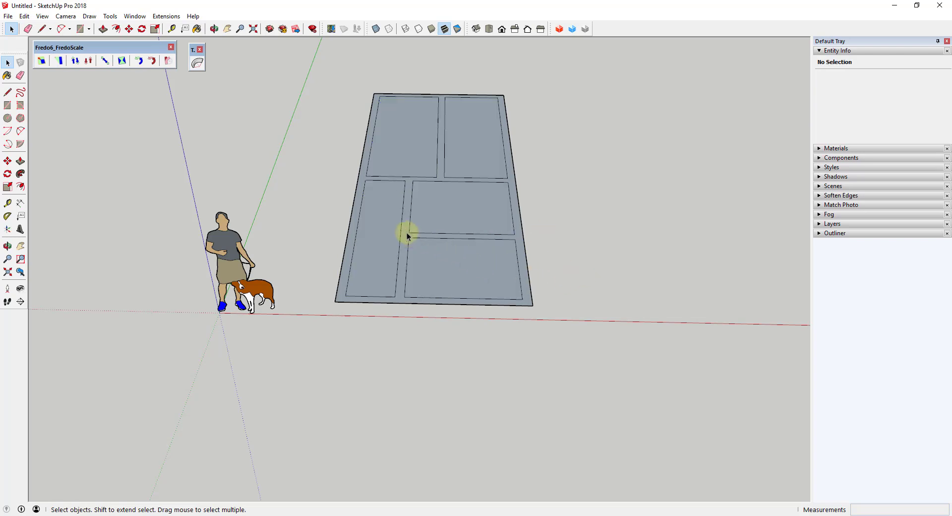
left_click(406, 235)
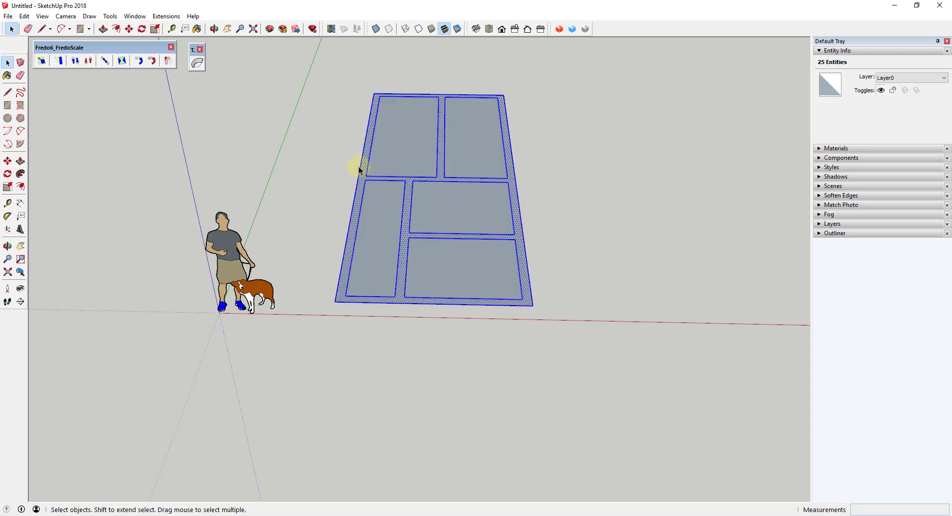
mouse_move(417, 109)
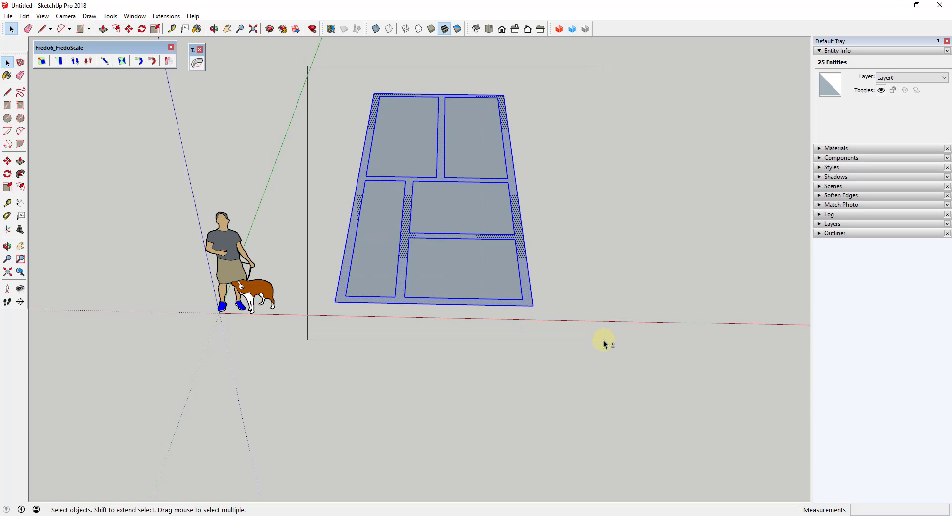
left_click(604, 339)
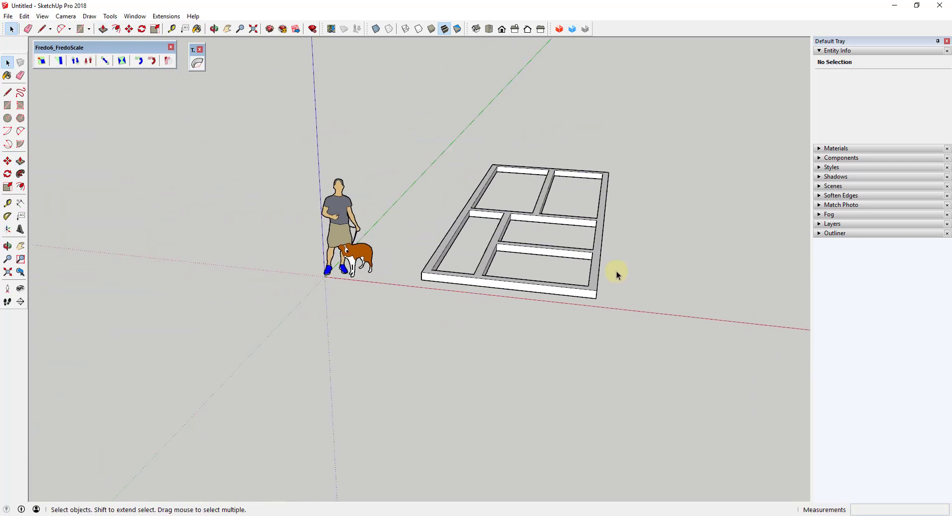
mouse_move(518, 264)
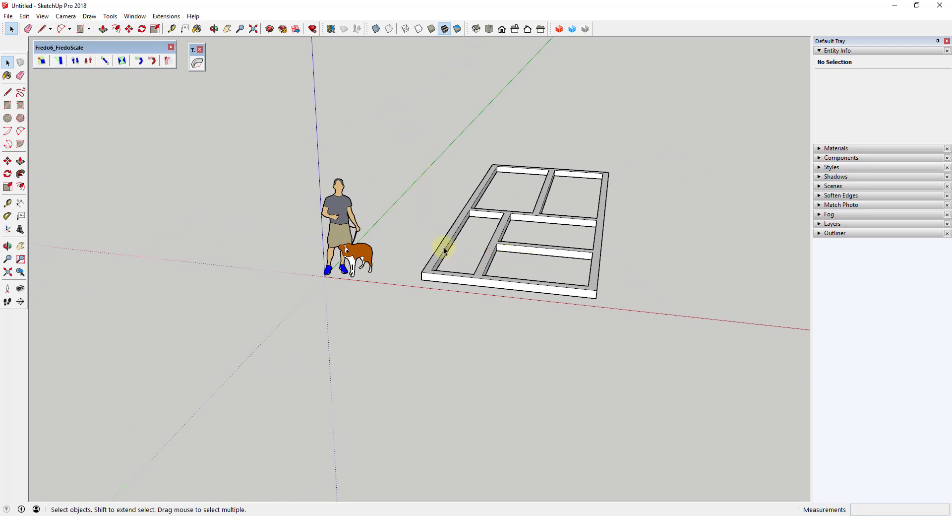
Group the frame and start a FredoScale radial bend with its origin at the frame's corner.
right_click(444, 249)
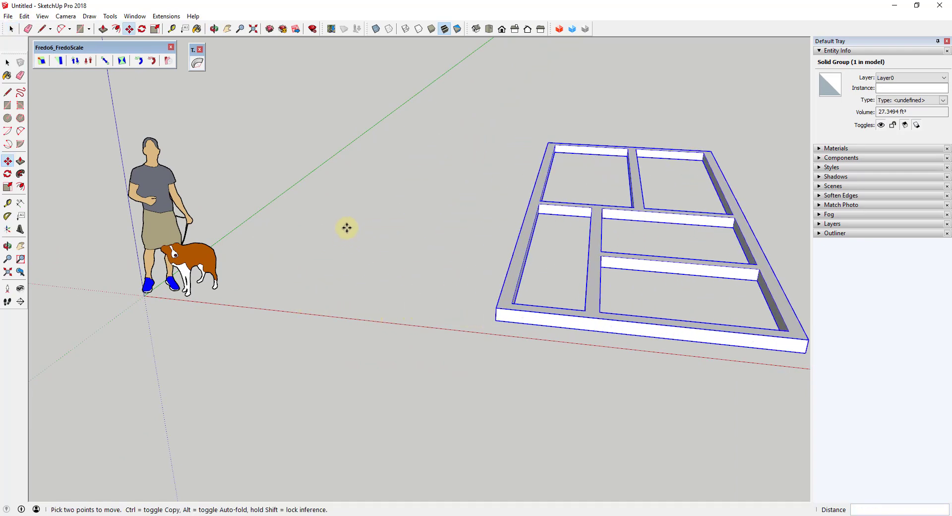
left_click(167, 60)
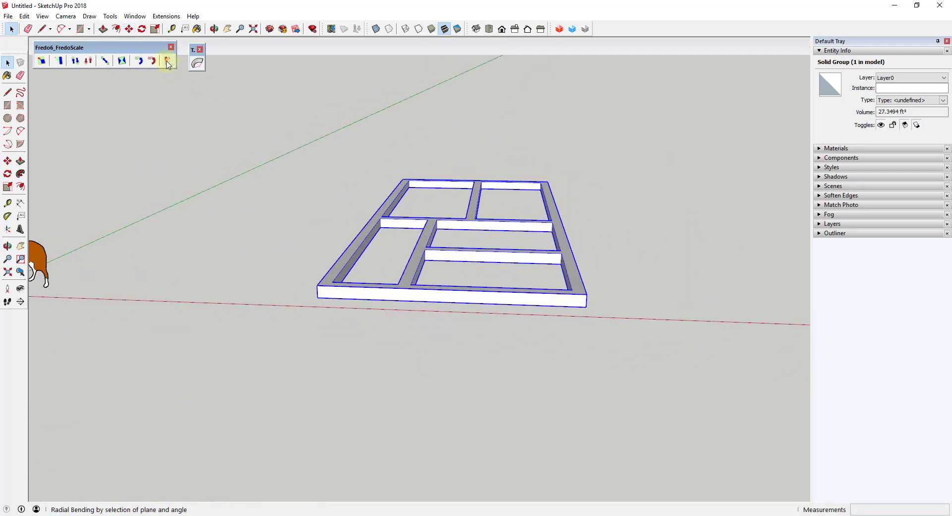
mouse_move(167, 60)
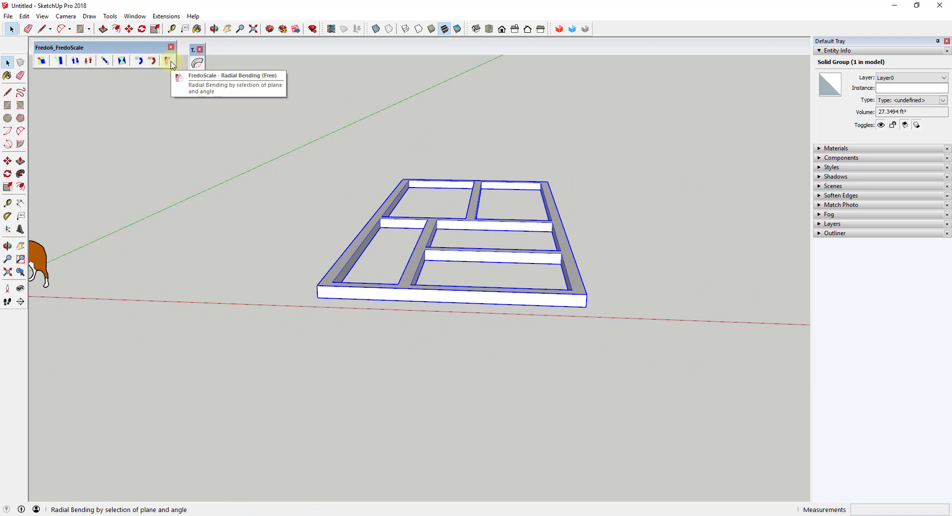
left_click(149, 60)
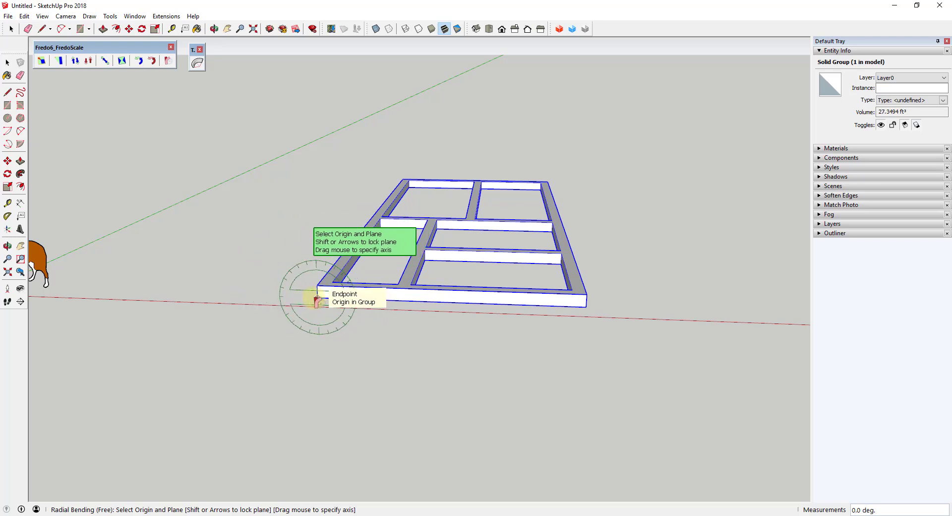
left_click(316, 298)
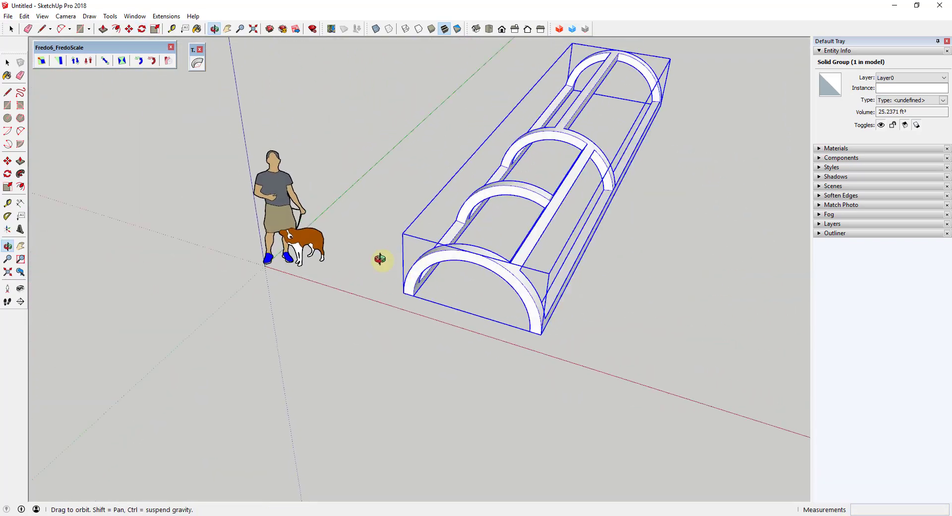
left_click_drag(383, 260, 443, 60)
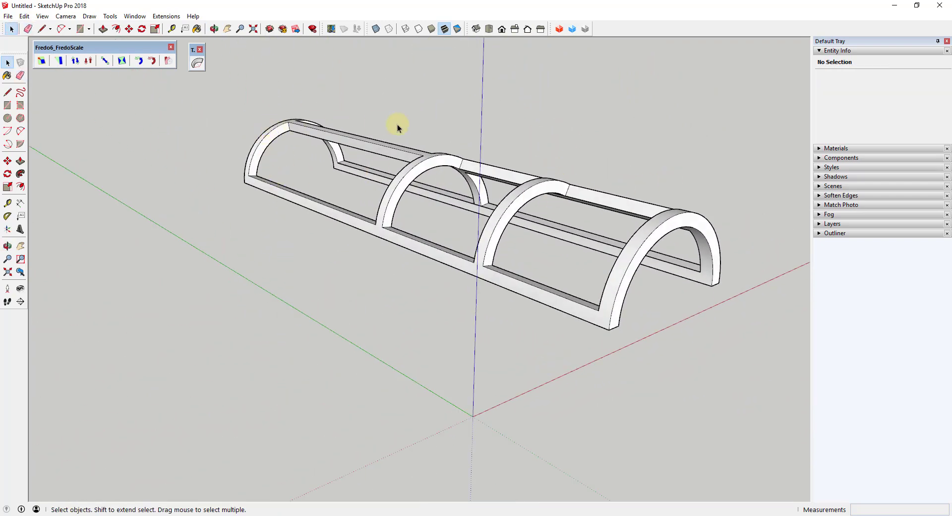
mouse_move(477, 423)
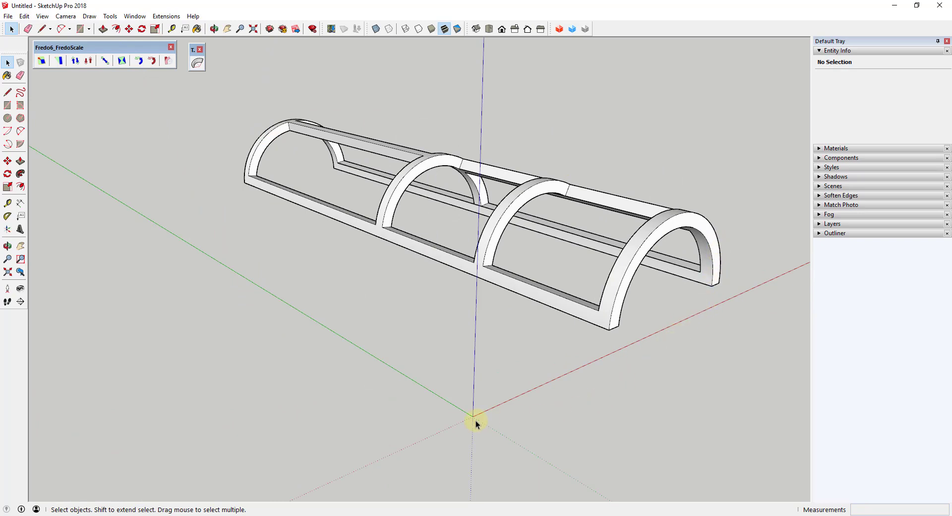
mouse_move(492, 246)
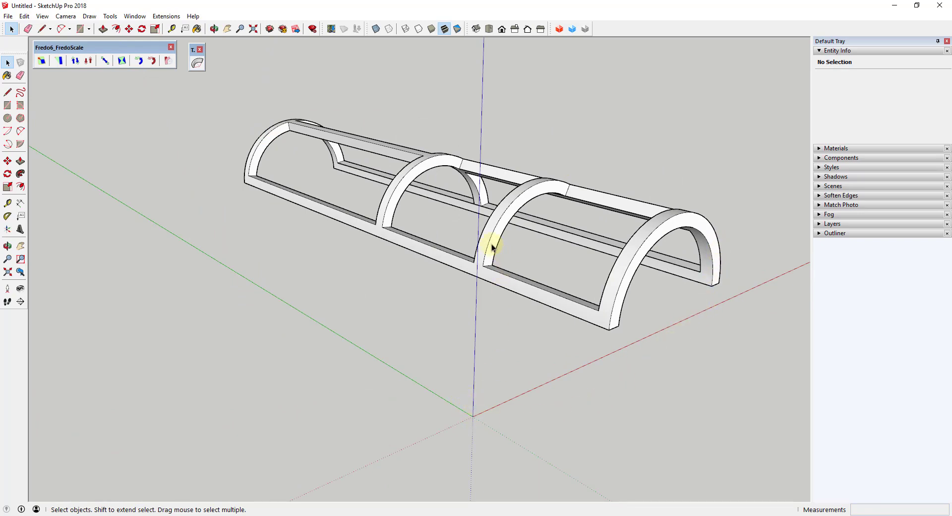
left_click(493, 246)
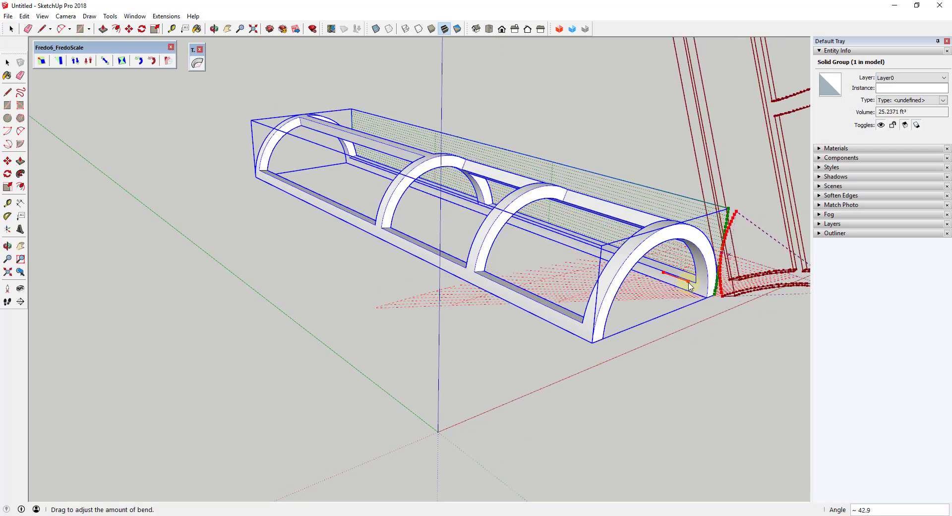
left_click_drag(690, 289, 692, 285)
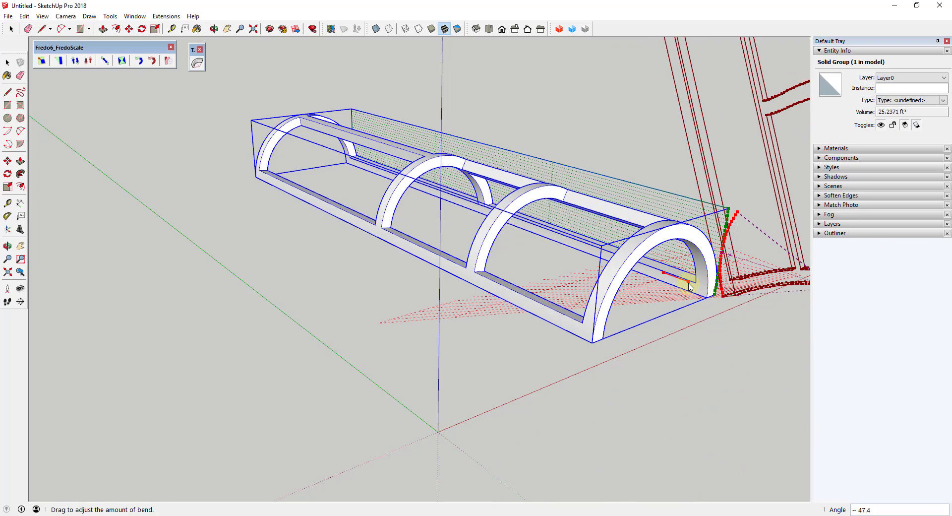
left_click_drag(690, 286, 687, 271)
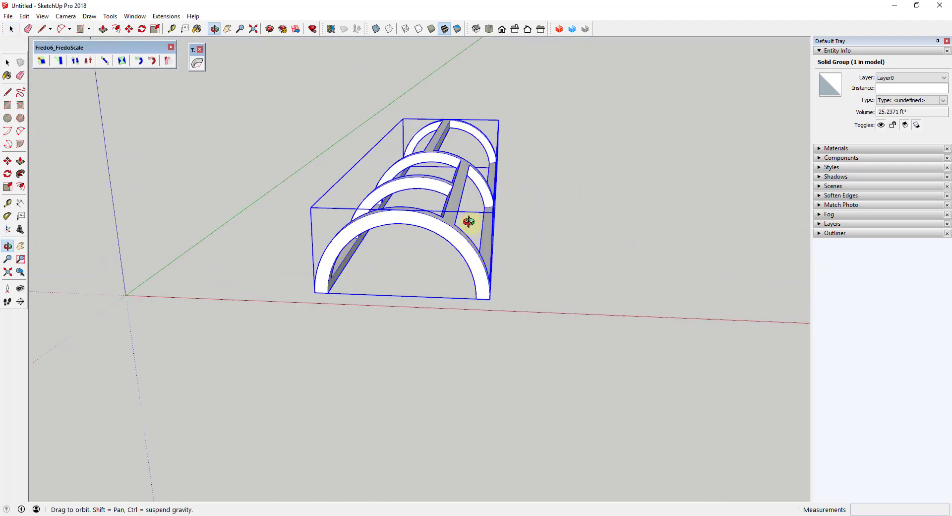
left_click_drag(467, 222, 504, 267)
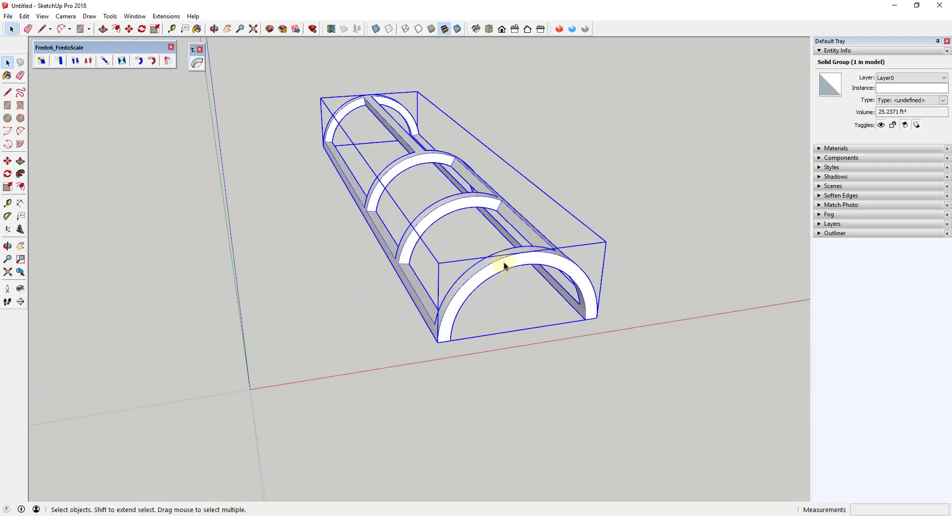
left_click(197, 62)
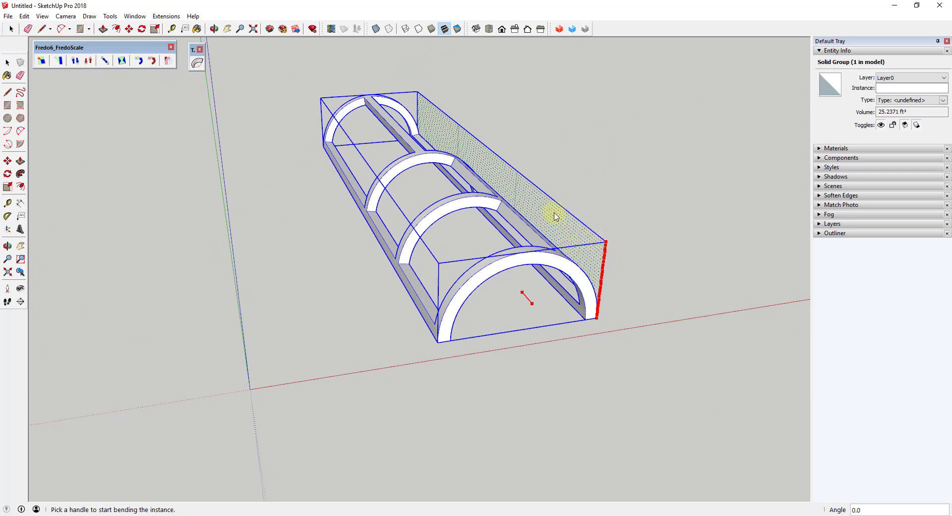
mouse_move(635, 219)
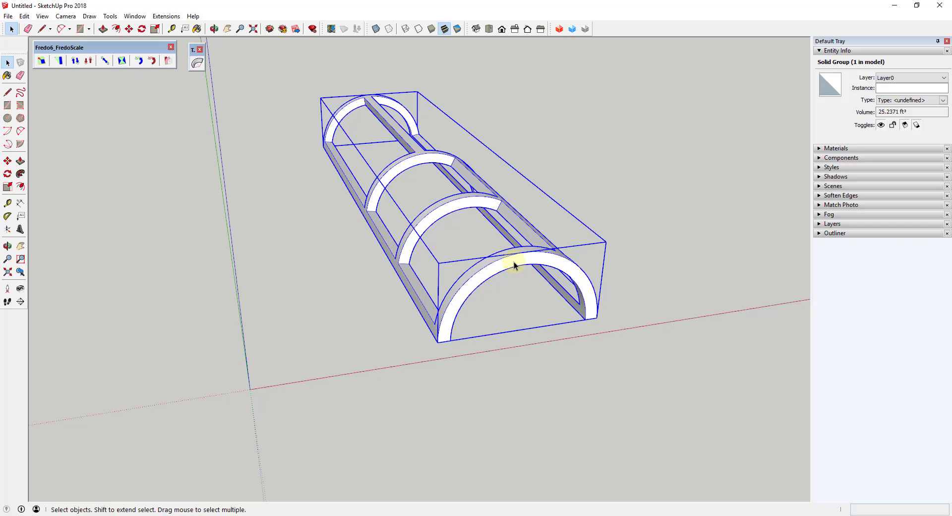
mouse_move(519, 263)
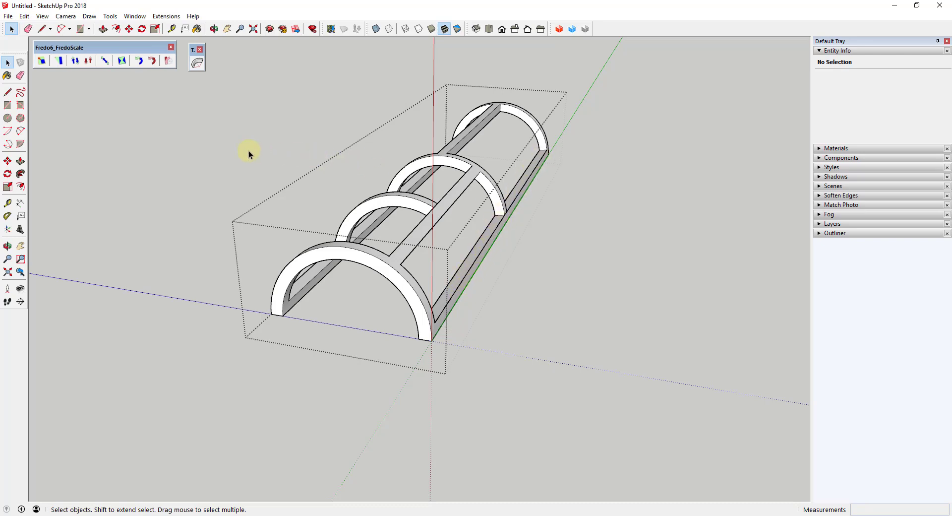
mouse_move(38, 216)
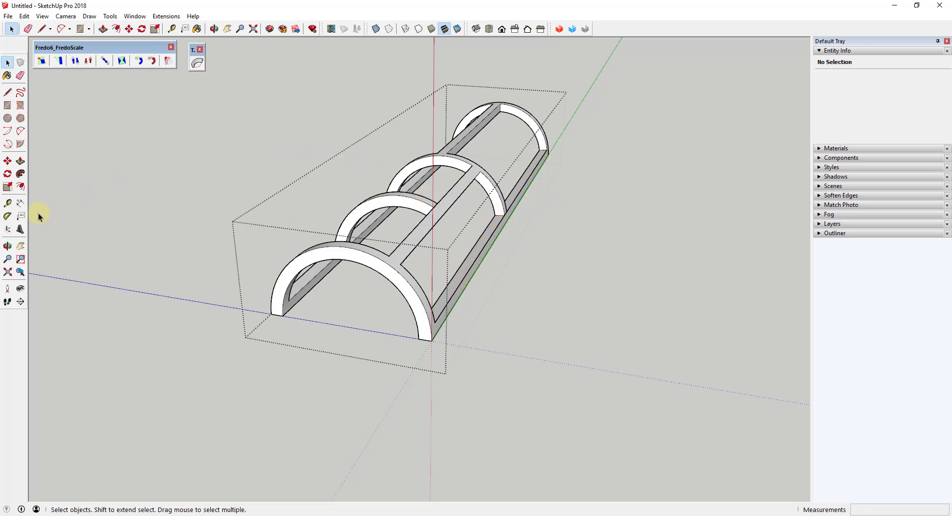
mouse_move(9, 234)
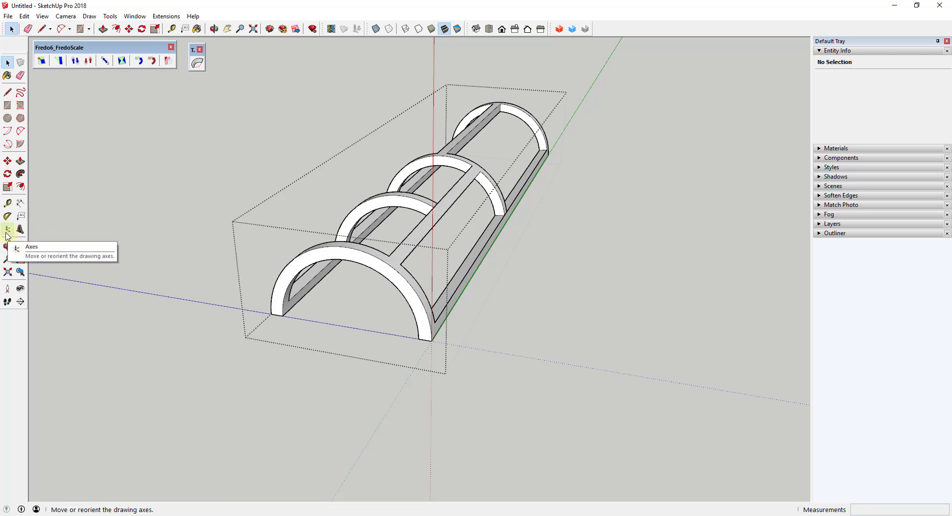
Launch TrueBend and place the axes origin at the arch frame's bottom corner.
left_click(110, 17)
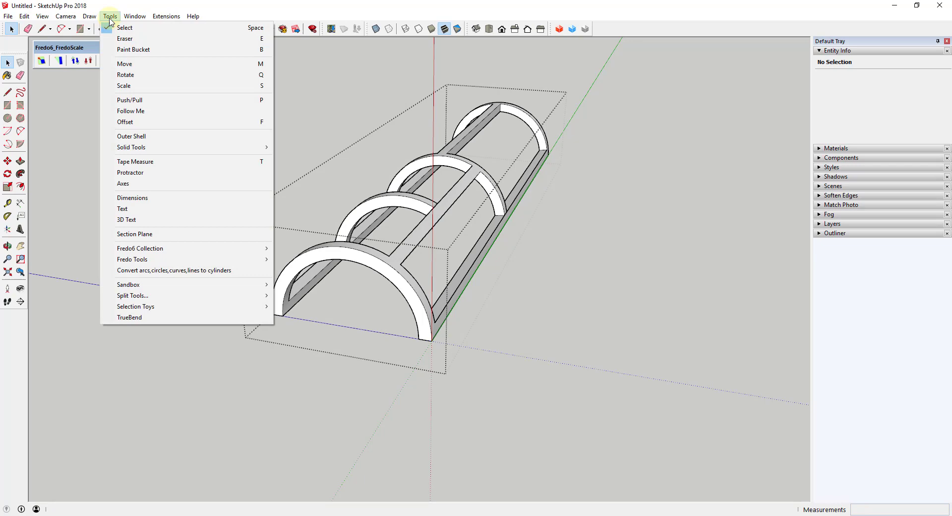
left_click(124, 183)
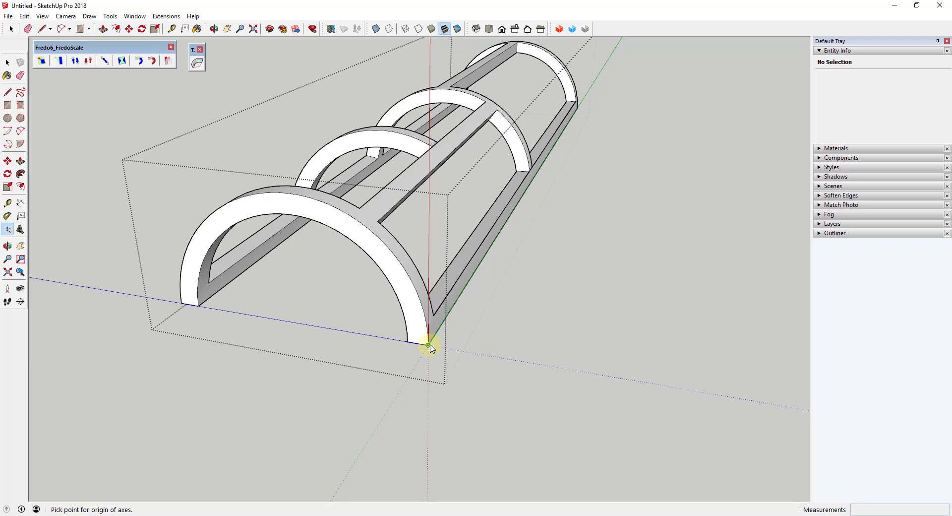
left_click(429, 346)
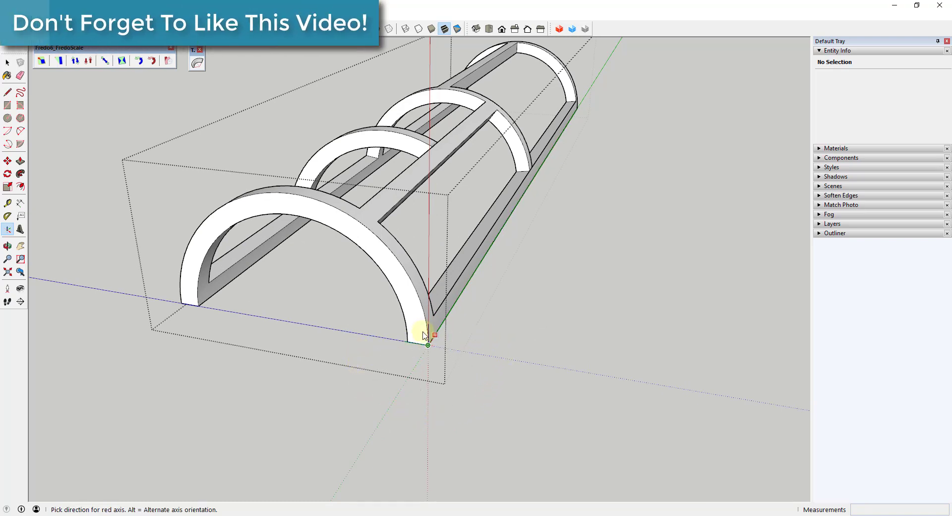
mouse_move(454, 316)
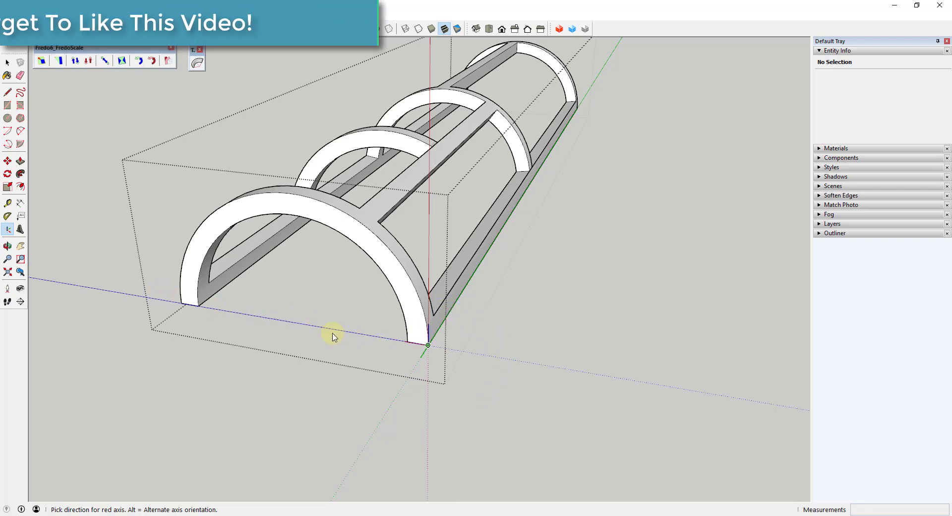
mouse_move(465, 345)
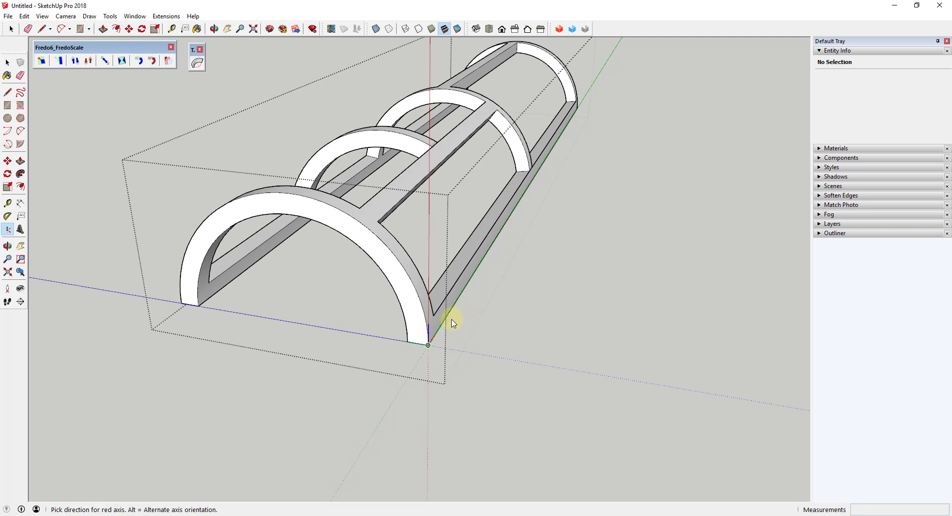
mouse_move(449, 313)
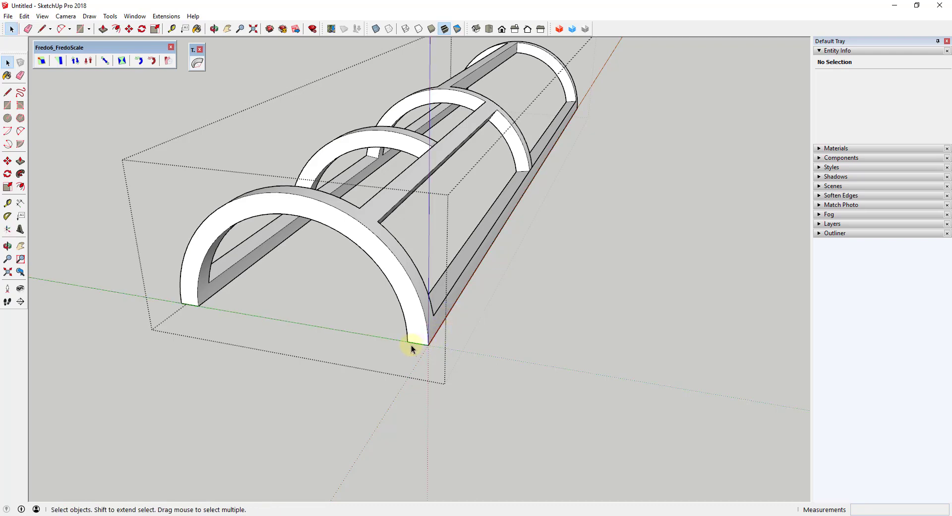
mouse_move(433, 346)
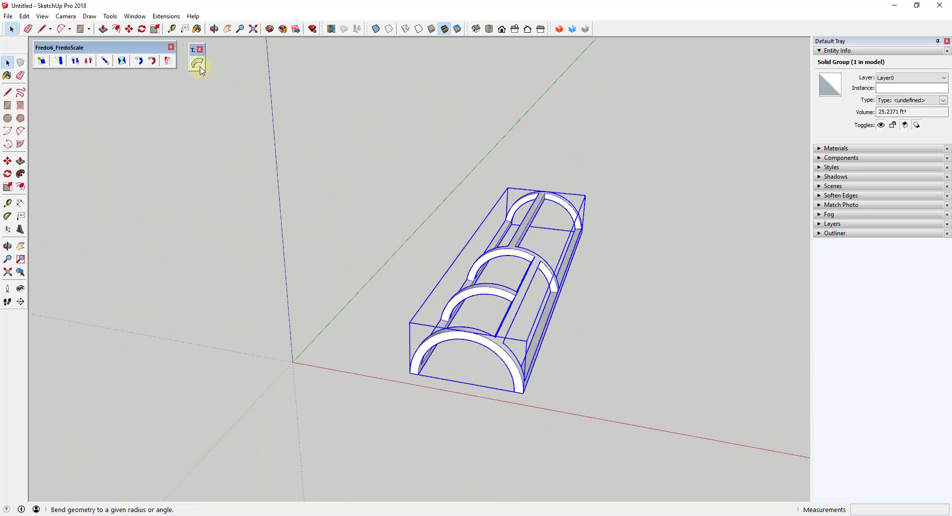
left_click(197, 63)
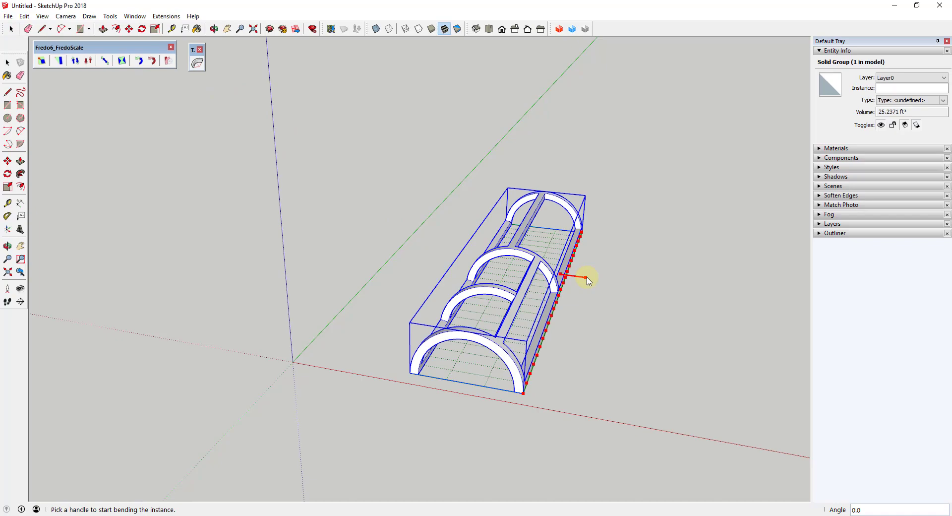
left_click_drag(568, 279, 635, 286)
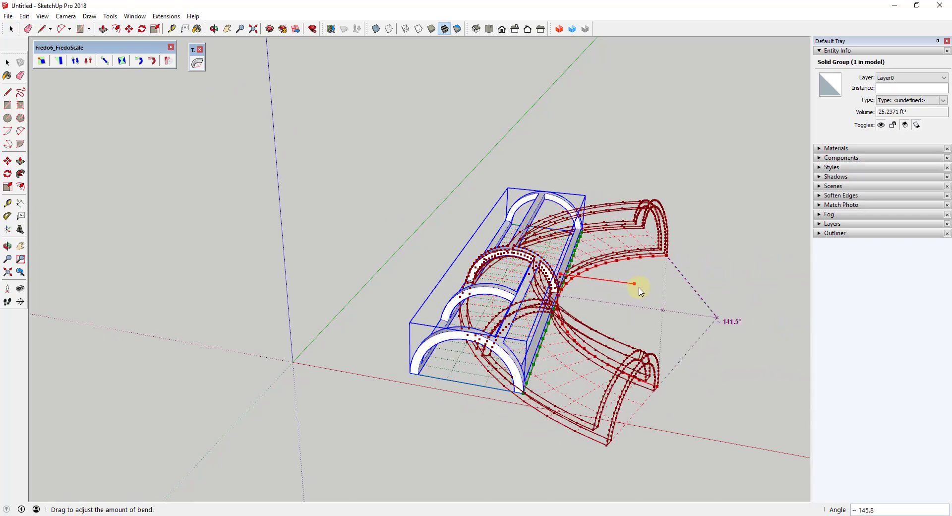
left_click_drag(636, 284, 701, 297)
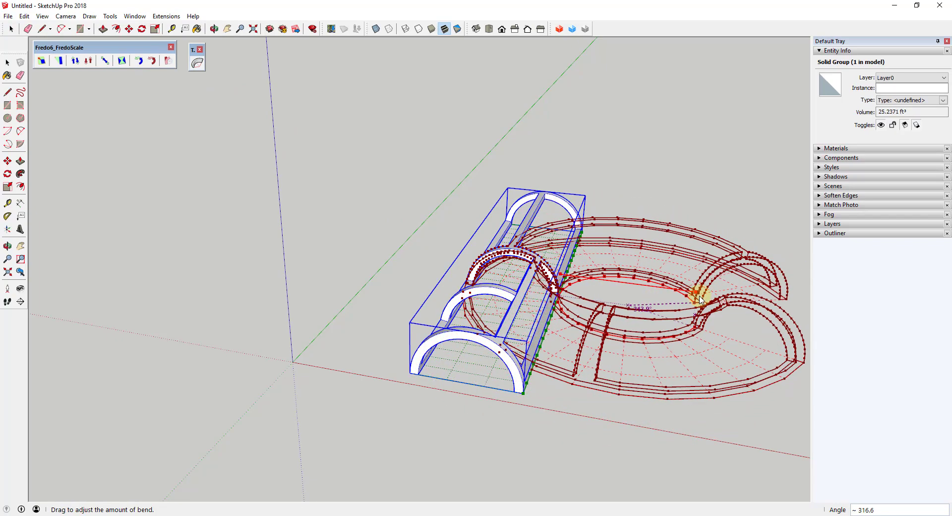
left_click_drag(698, 297, 728, 301)
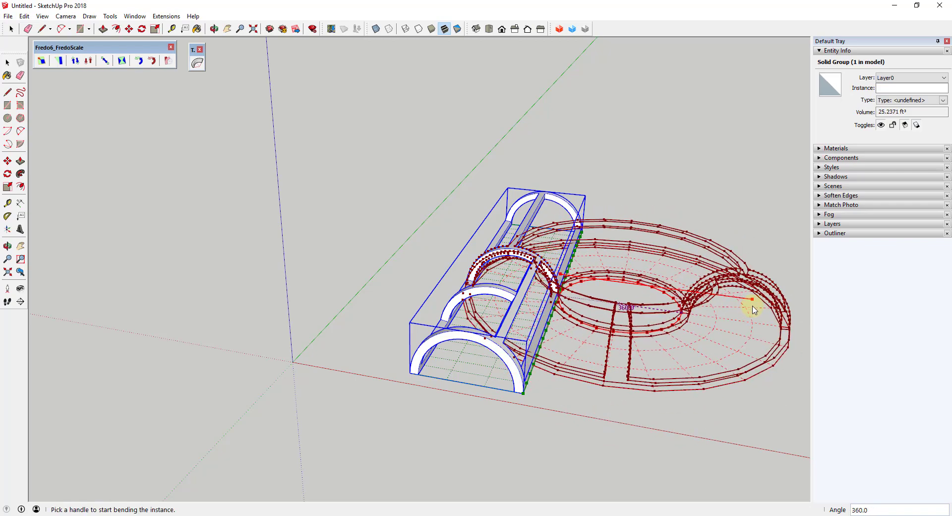
mouse_move(610, 279)
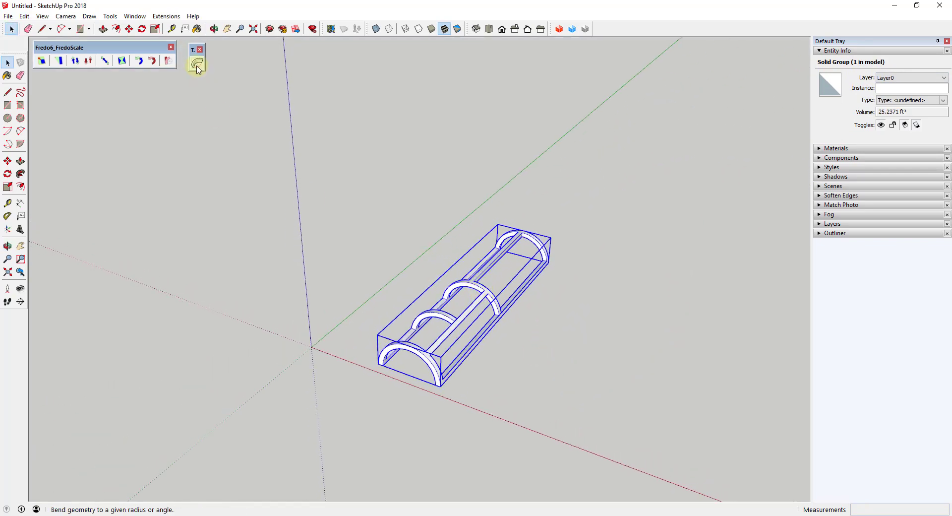
Drag TrueBend's long-edge handle to bend the frame into a half ring, then orbit to inspect.
left_click(196, 63)
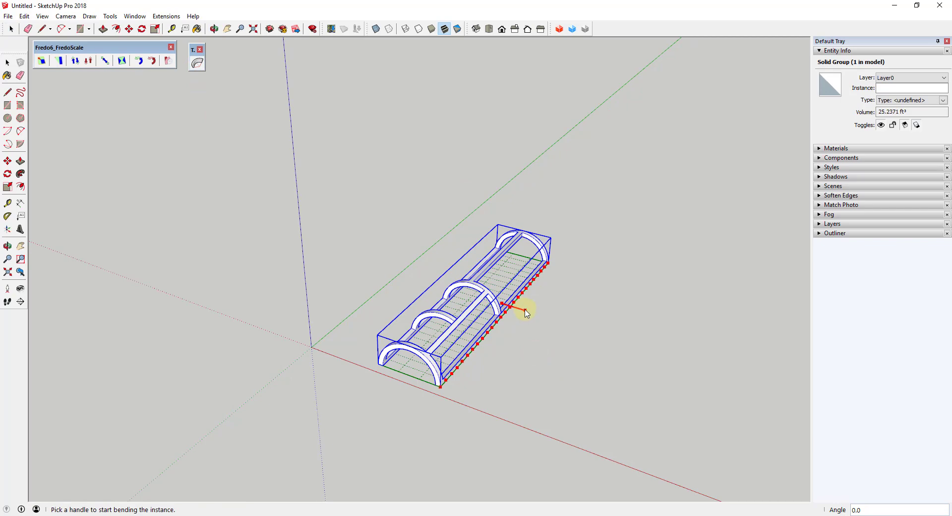
left_click_drag(517, 313, 534, 314)
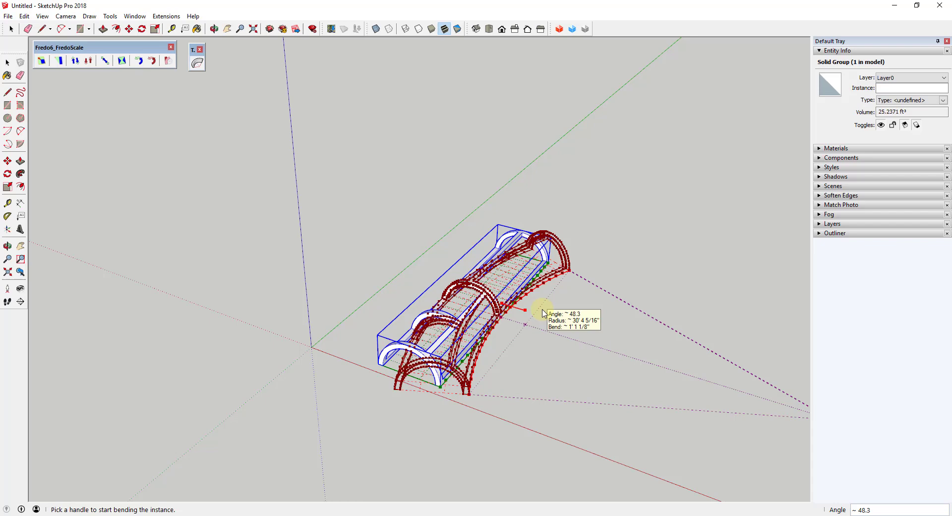
left_click_drag(525, 310, 576, 343)
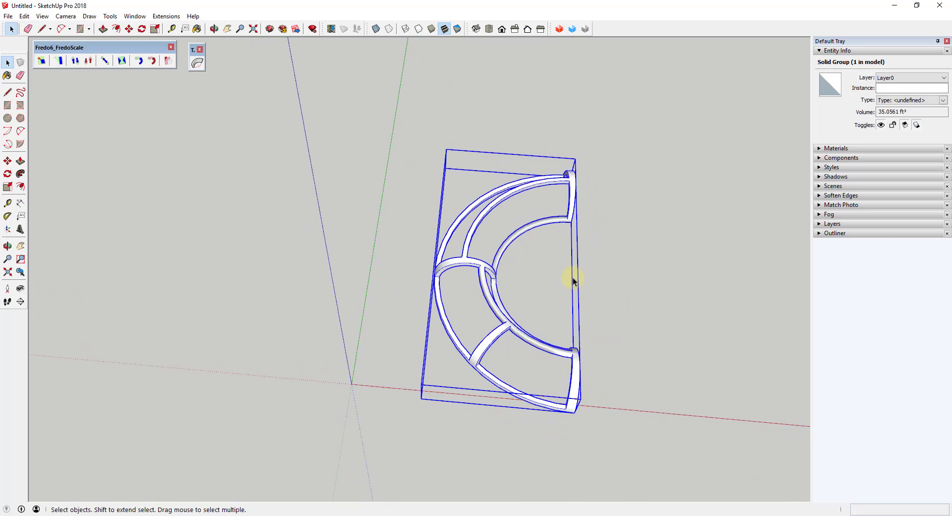
mouse_move(585, 304)
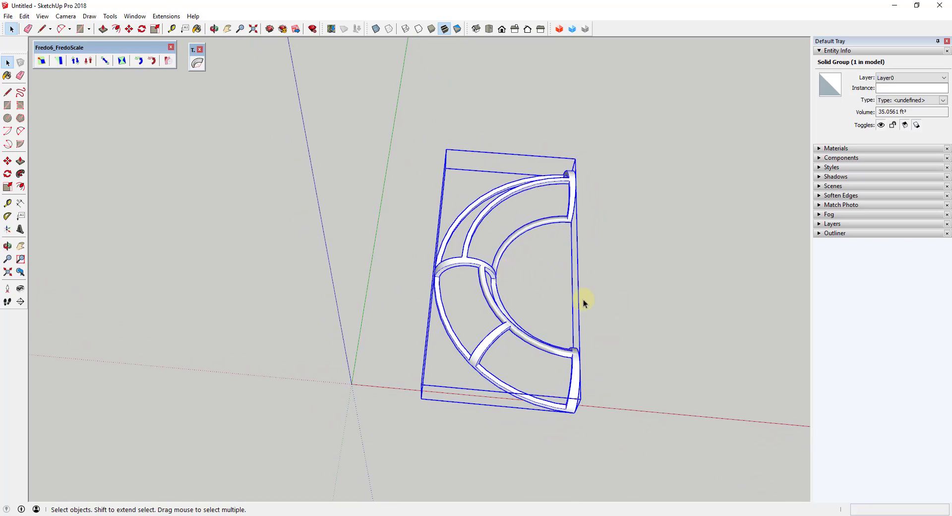
scroll("down", 3)
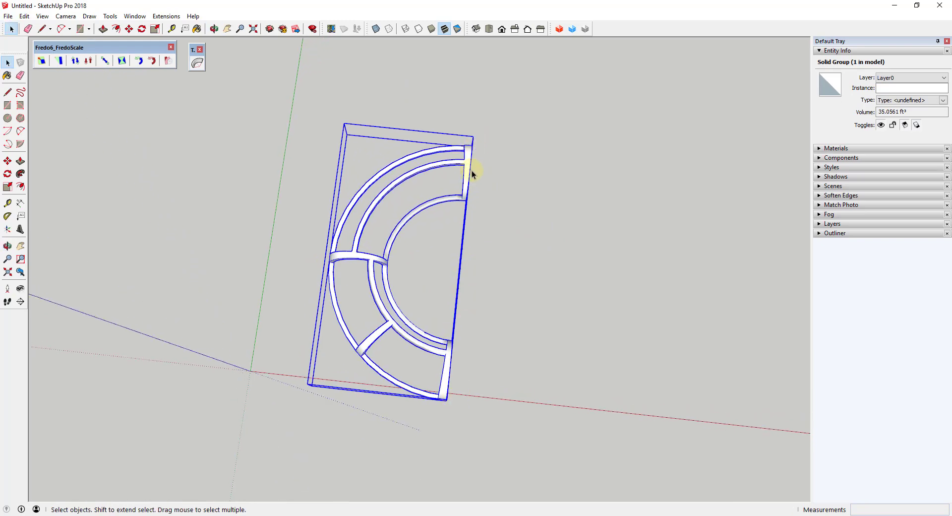
mouse_move(460, 227)
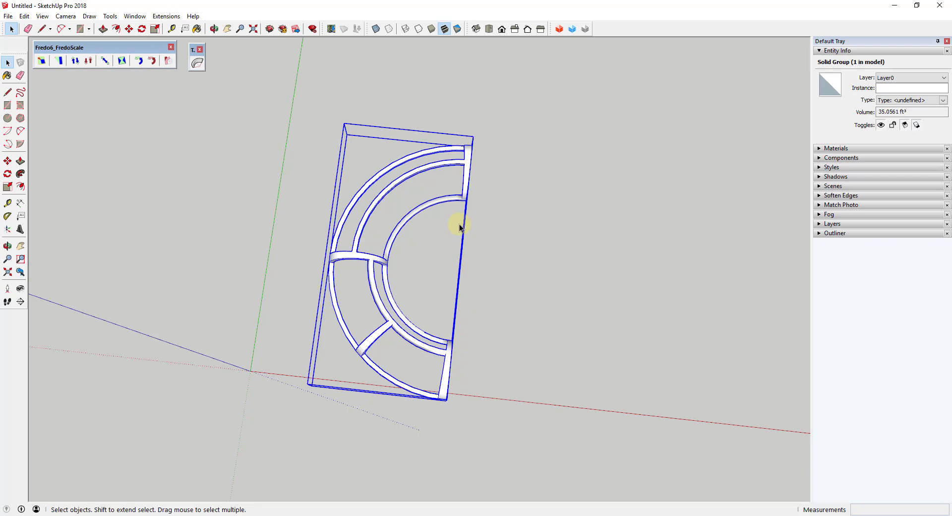
mouse_move(446, 401)
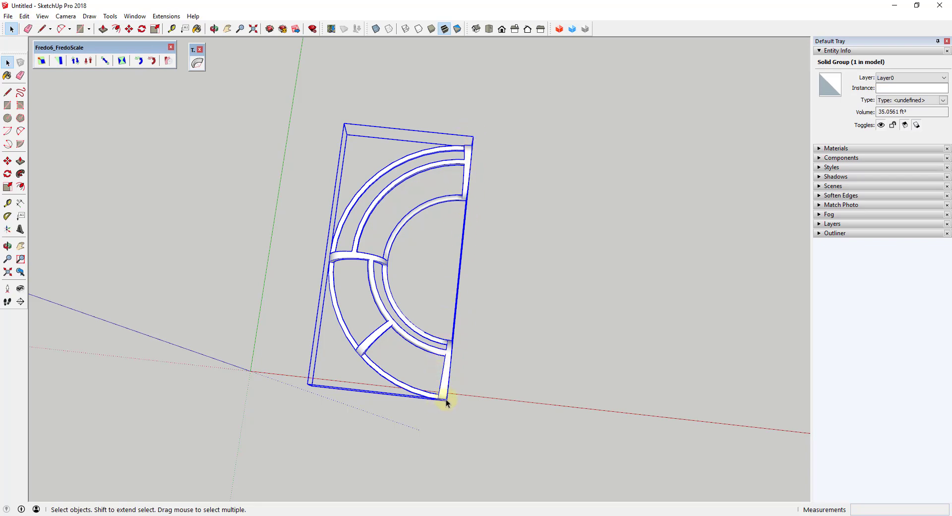
left_click_drag(447, 400, 420, 270)
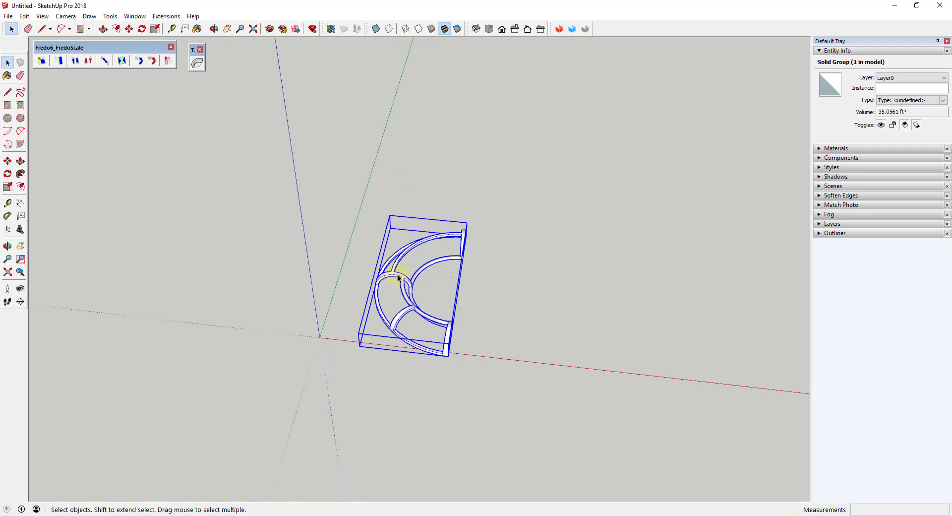
Copy the half ring beside the original and scale it negatively so it faces the original.
left_click(8, 160)
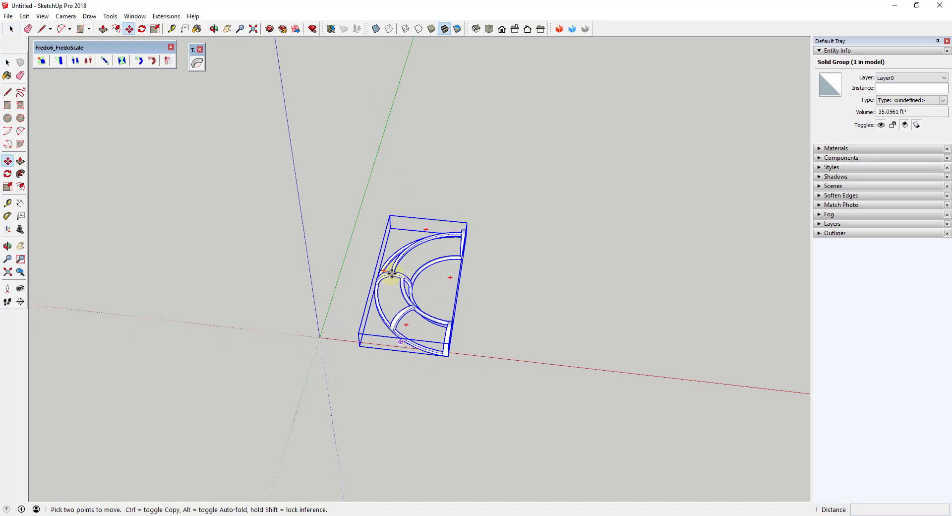
left_click_drag(392, 273, 470, 283)
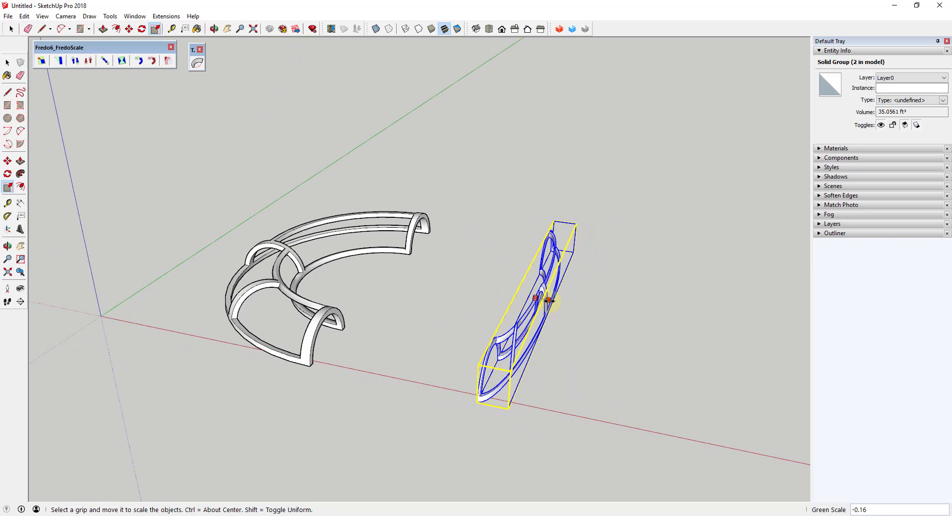
left_click_drag(549, 300, 606, 311)
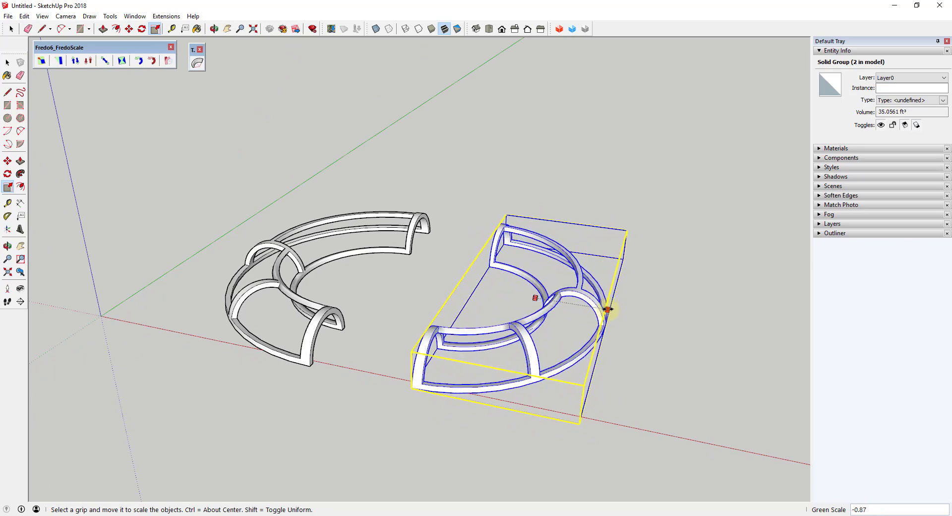
left_click_drag(607, 311, 616, 311)
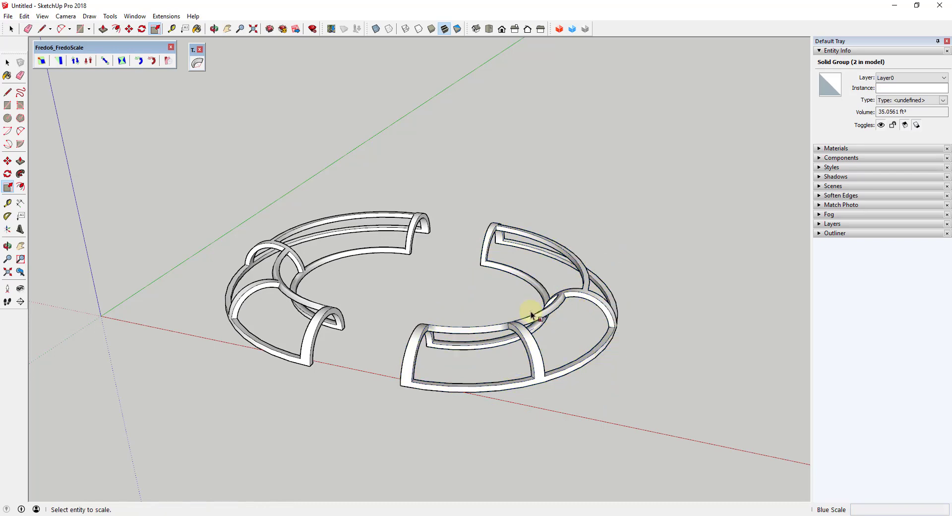
right_click(533, 315)
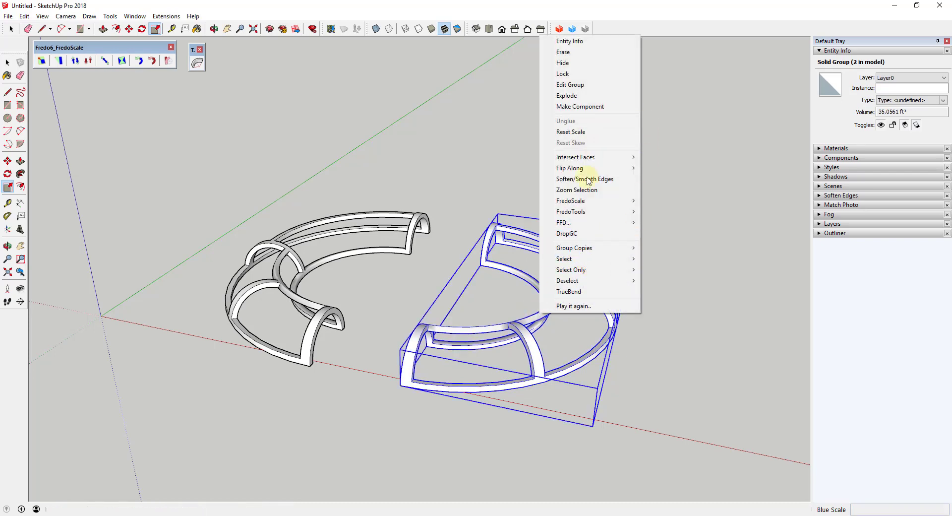
mouse_move(606, 247)
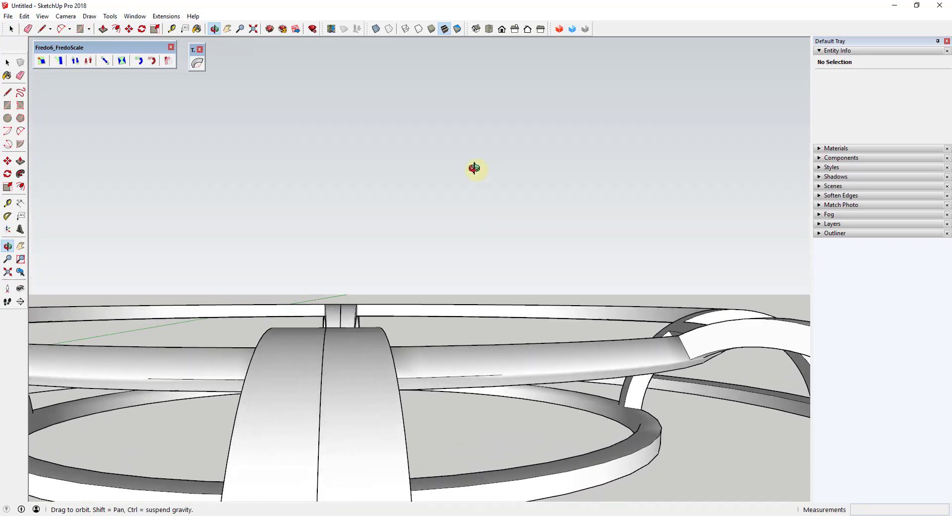
Orbit close to check the seam and scale both halves along their height.
left_click_drag(475, 169, 435, 351)
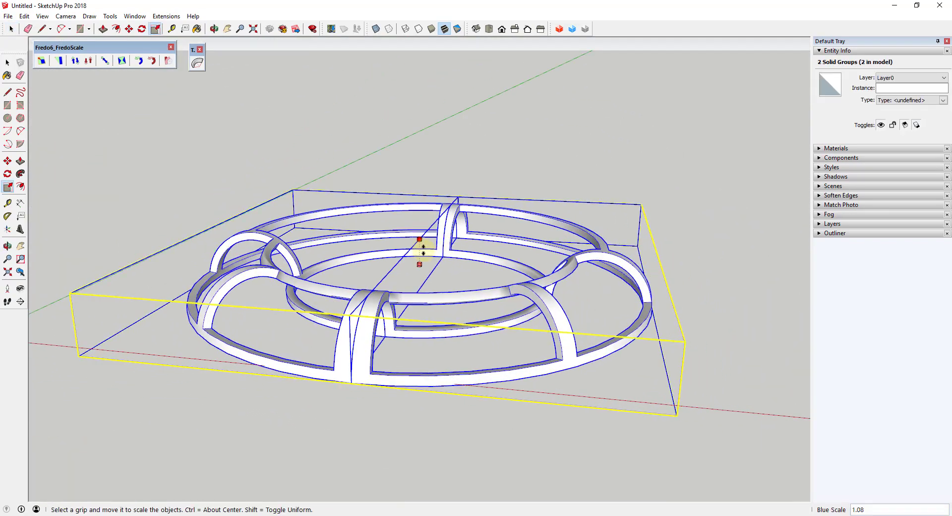
left_click_drag(422, 252, 420, 322)
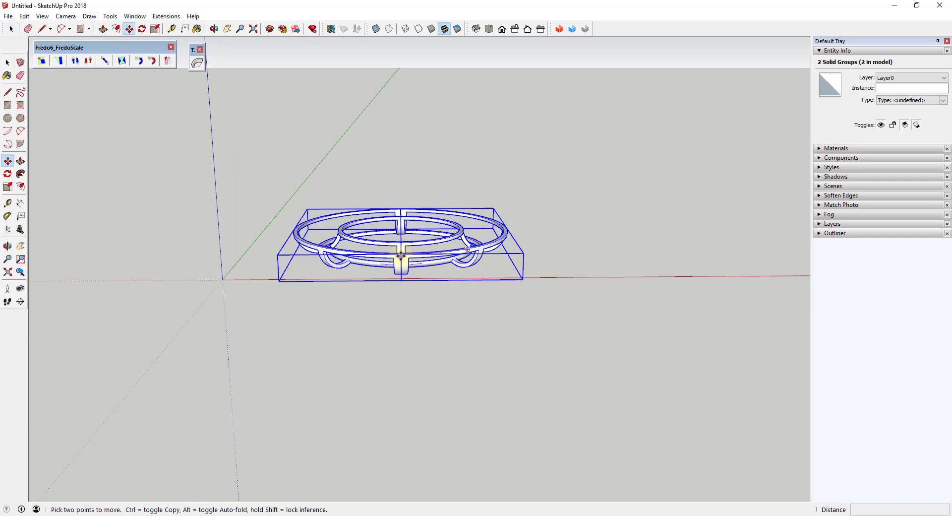
Drag the closed lattice ring upward into its final position.
left_click_drag(400, 254, 400, 189)
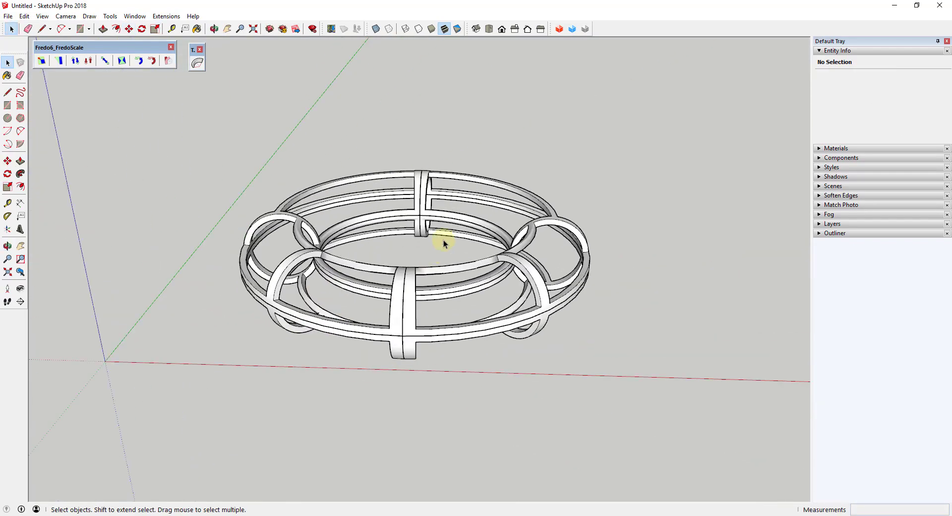
mouse_move(442, 245)
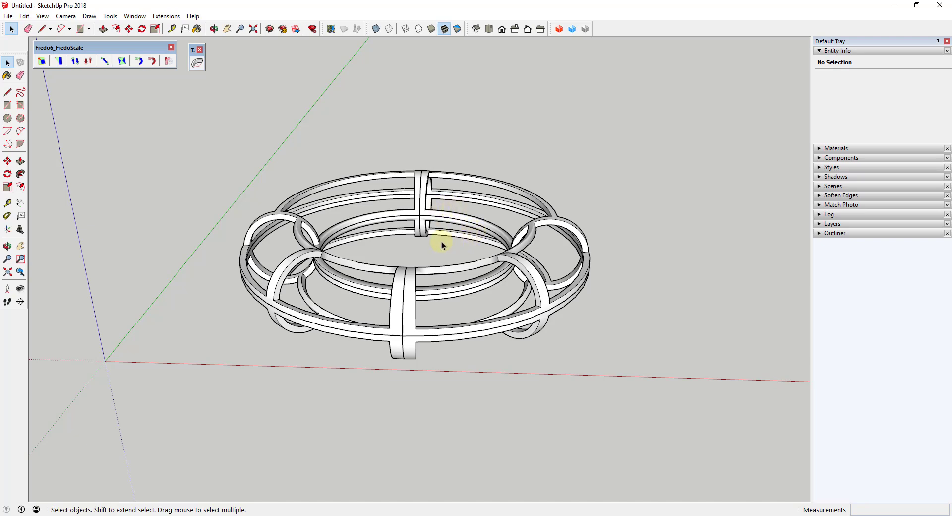